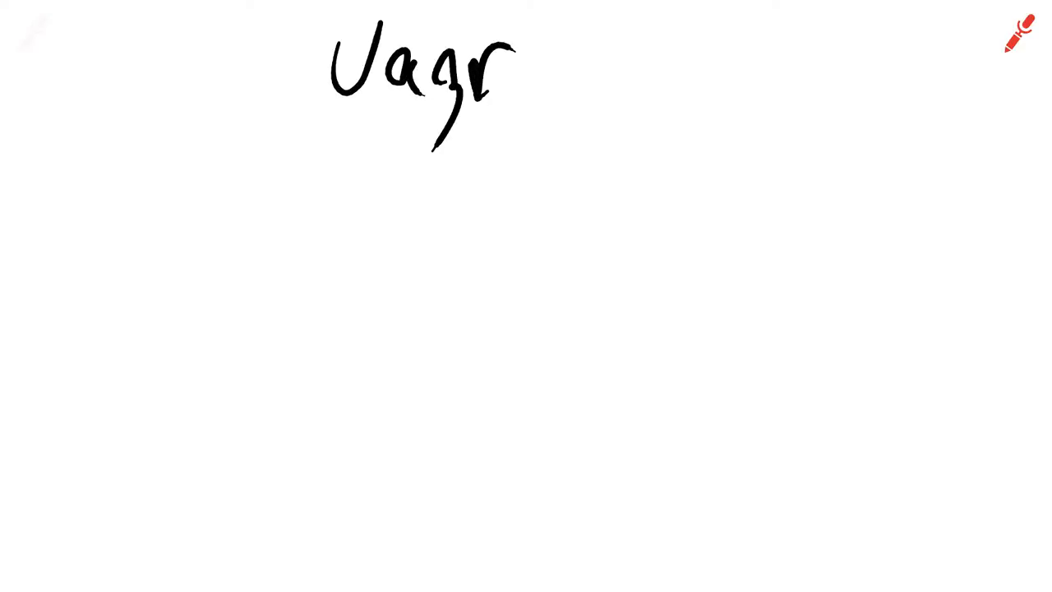
- Write 'Vagrant', draw a VM box and a lined file box, and arrow the files to git
drag(517, 74, 723, 74)
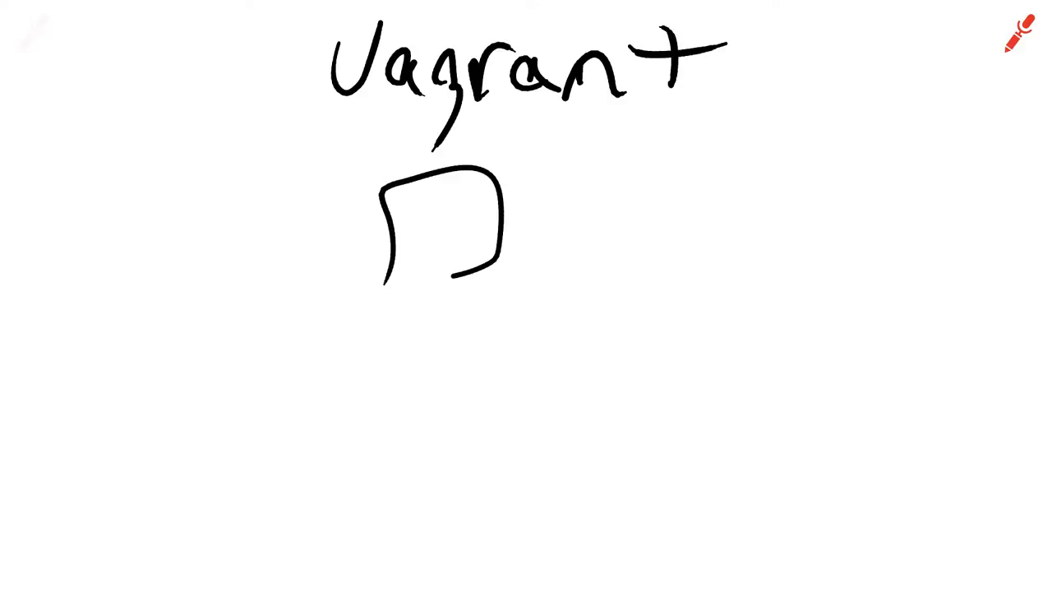
drag(386, 283, 473, 275)
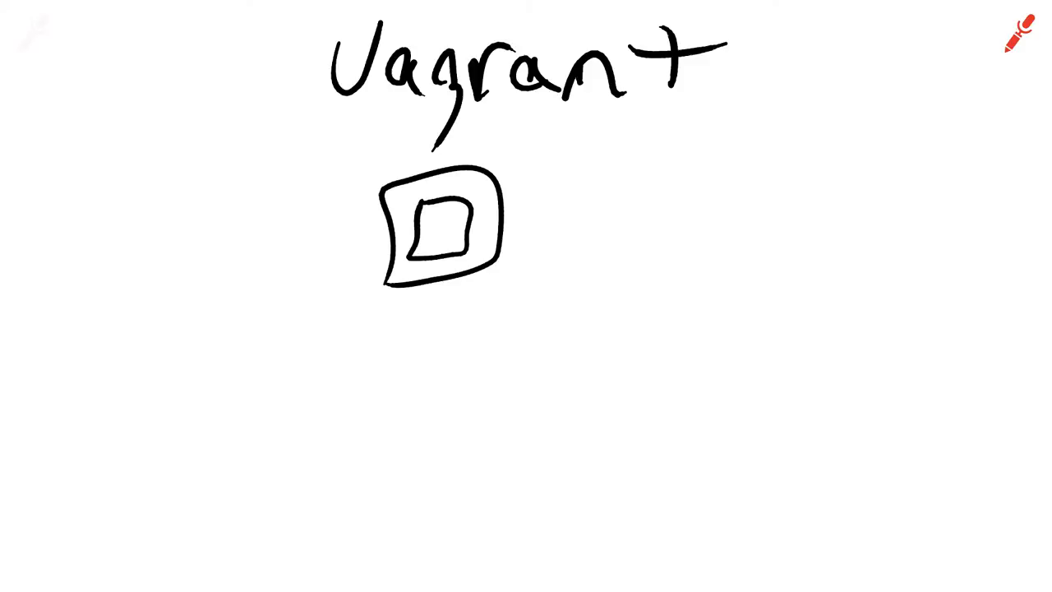
drag(591, 173, 690, 262)
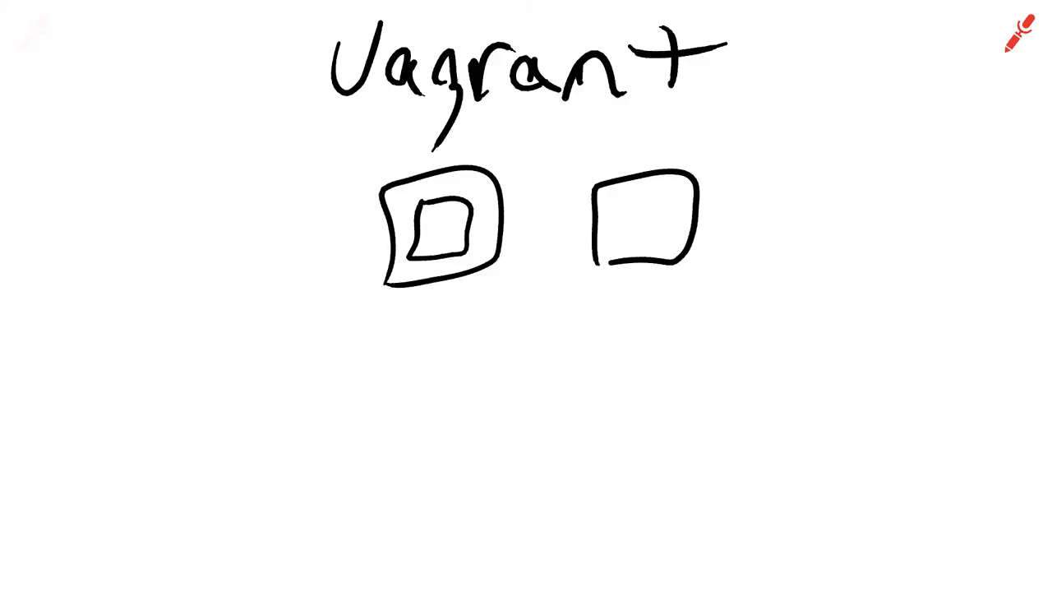
drag(604, 205, 699, 242)
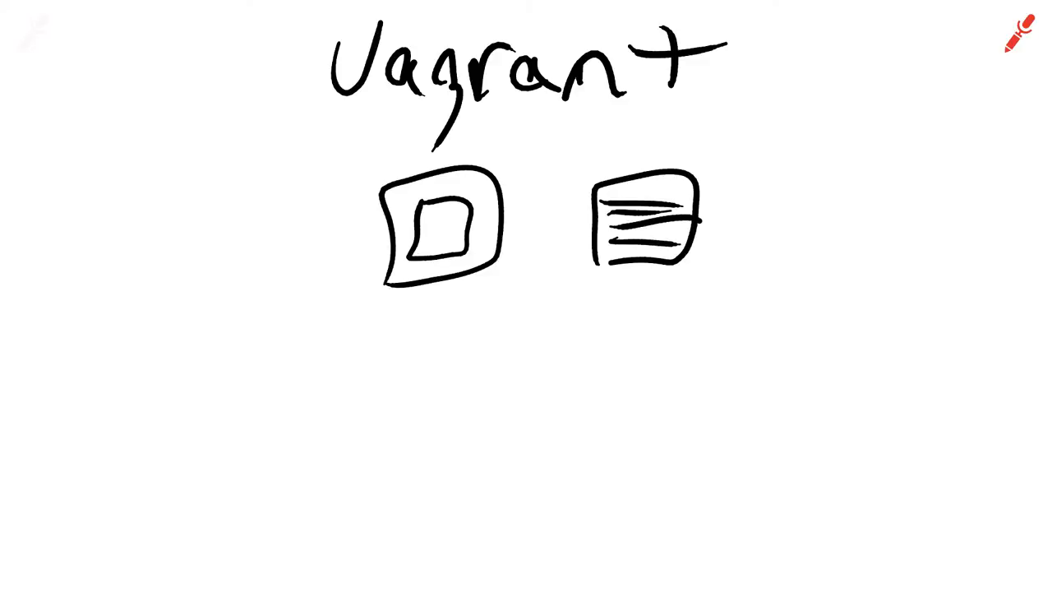
drag(592, 222, 534, 222)
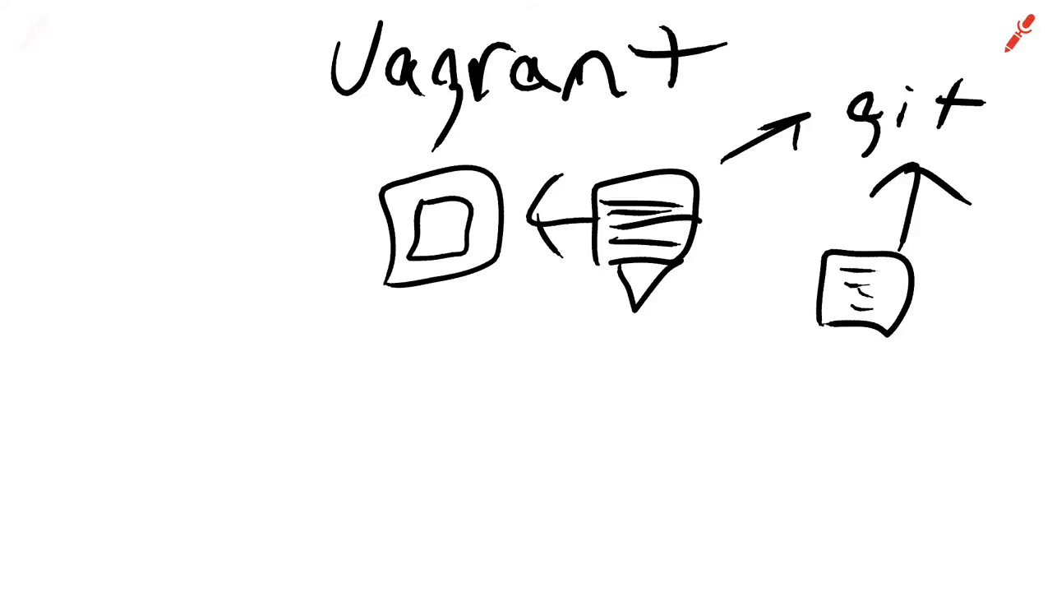
- Circle git, add two VMs sharing the cookbook and a second teammate, then clear the board
drag(884, 337, 847, 370)
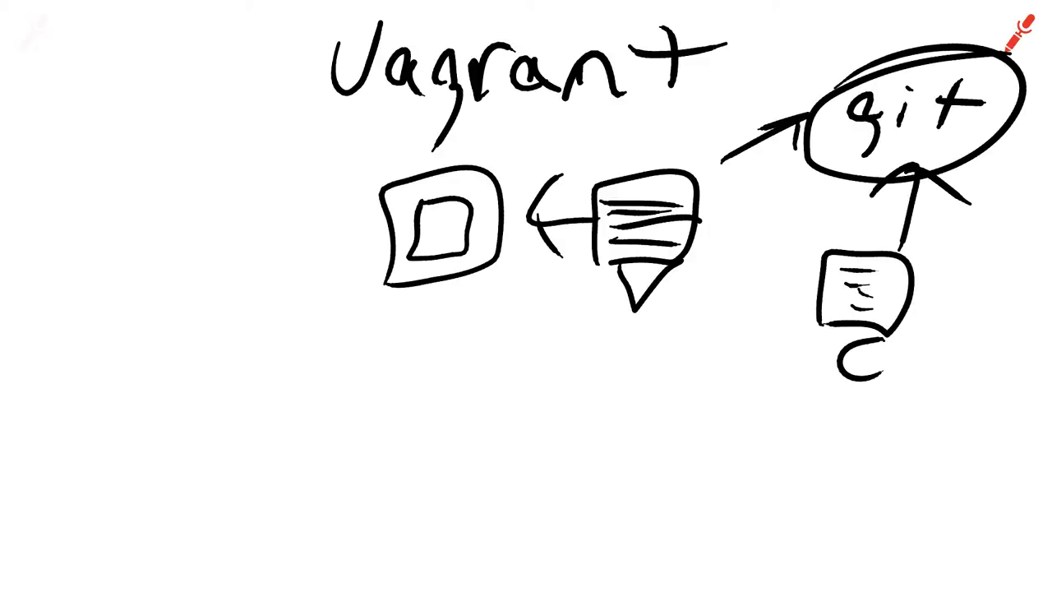
drag(440, 345, 583, 465)
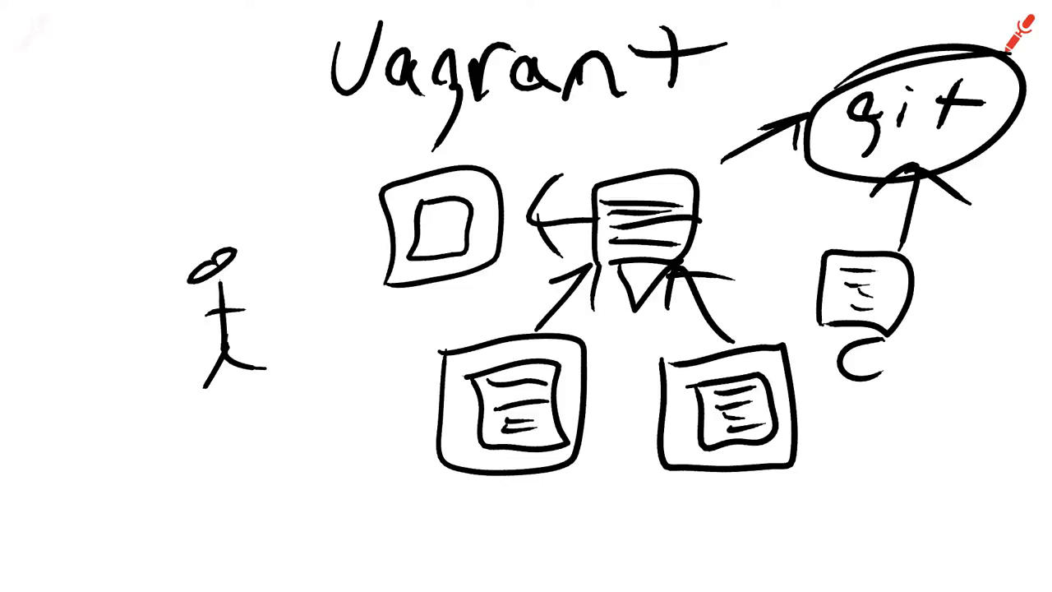
drag(255, 328, 329, 288)
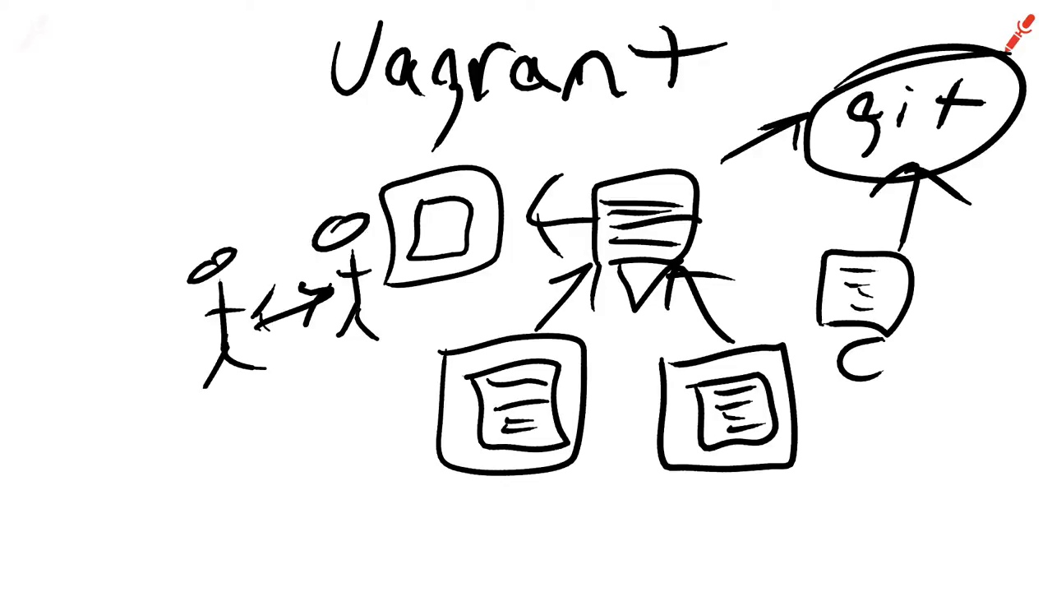
click(1019, 32)
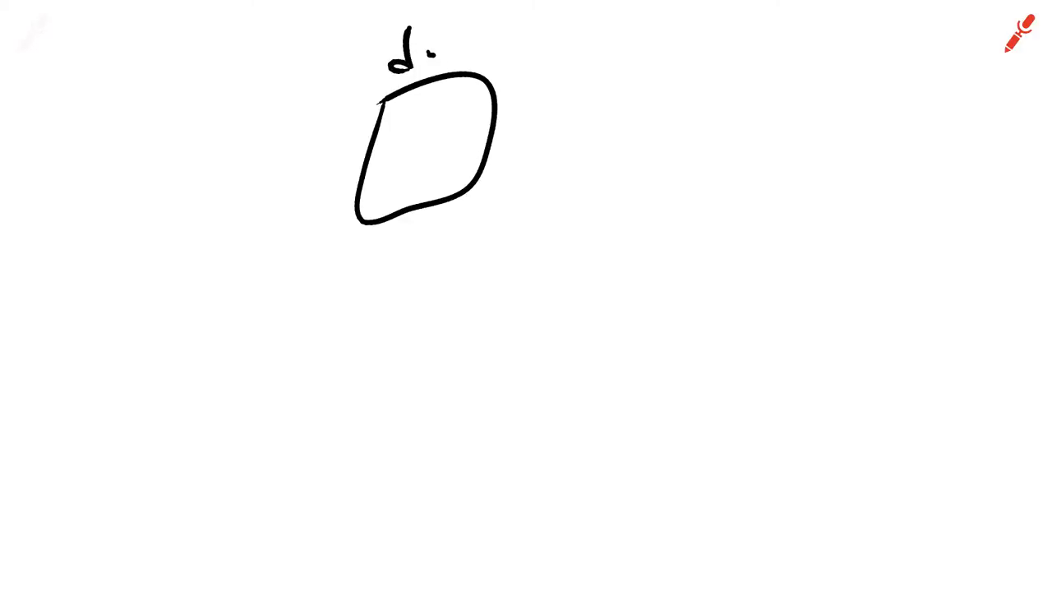
- Draw dev, staging and prod environments fed by a git circle, then start a 'PHP 5.4' page
drag(517, 123, 669, 115)
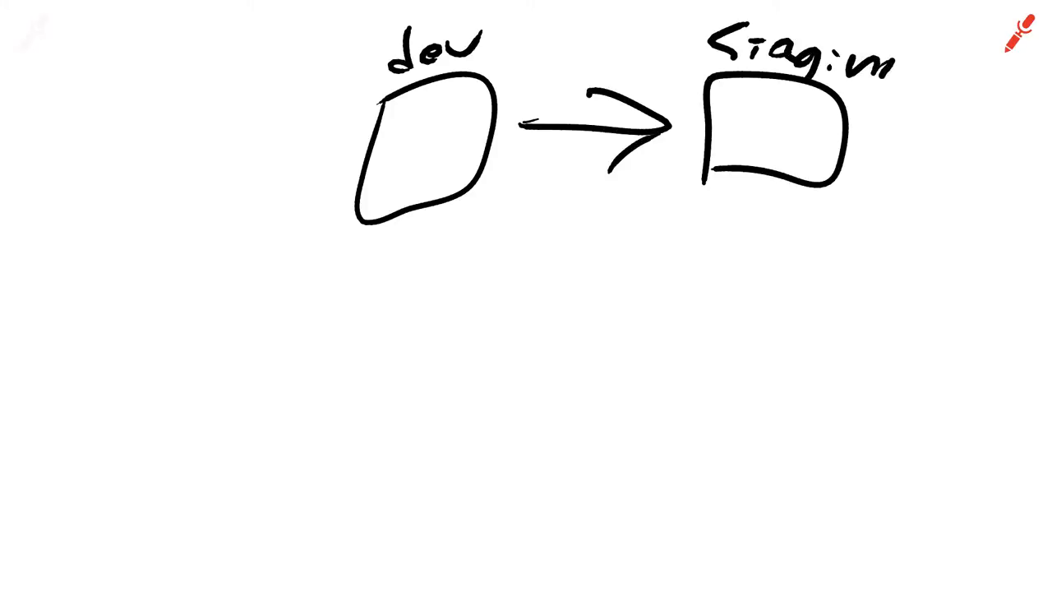
drag(793, 238, 793, 369)
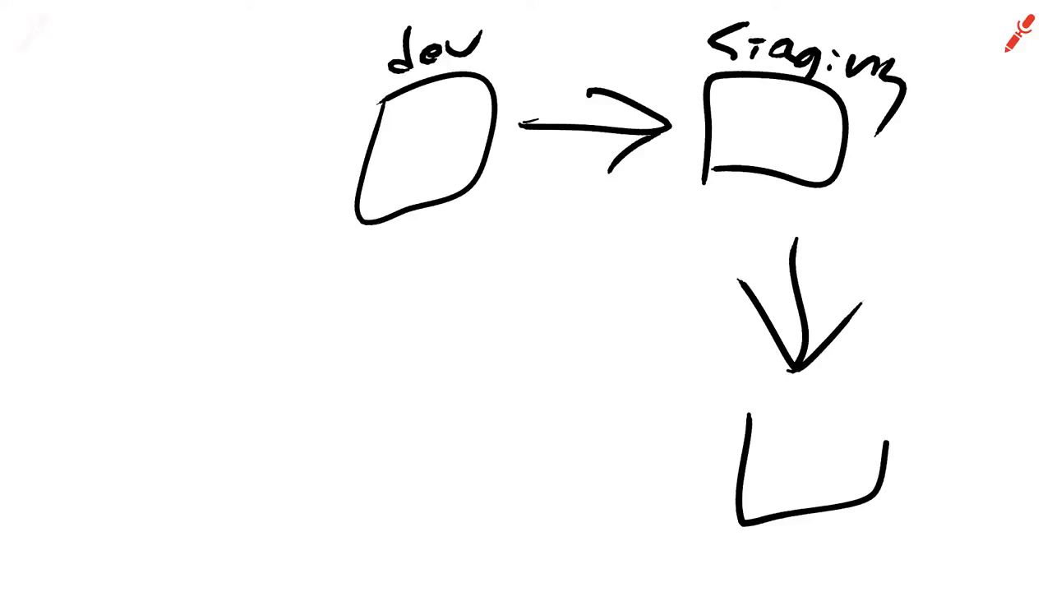
text(Pvo)
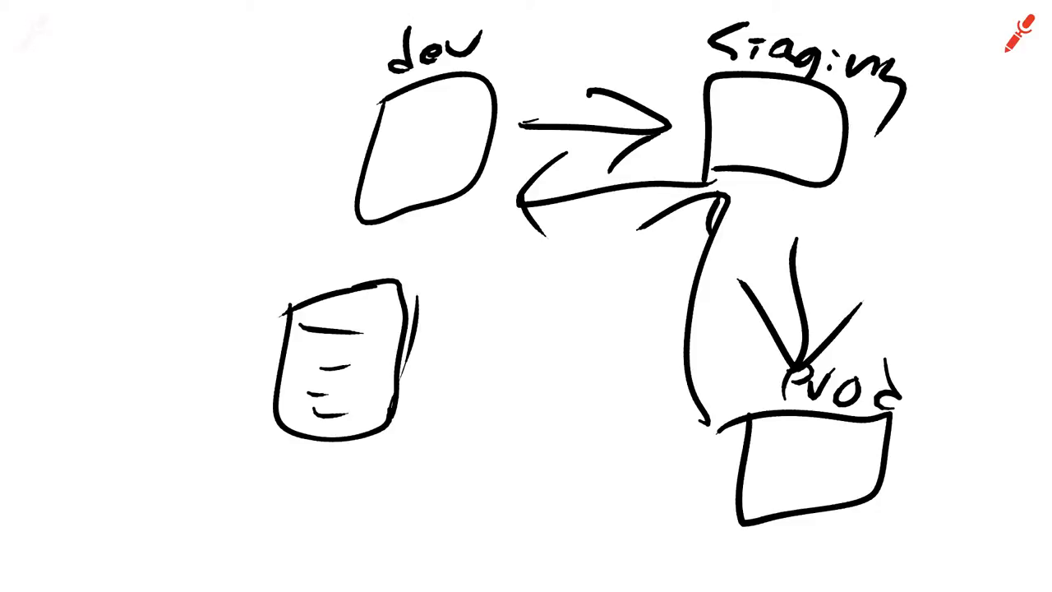
drag(493, 460, 543, 493)
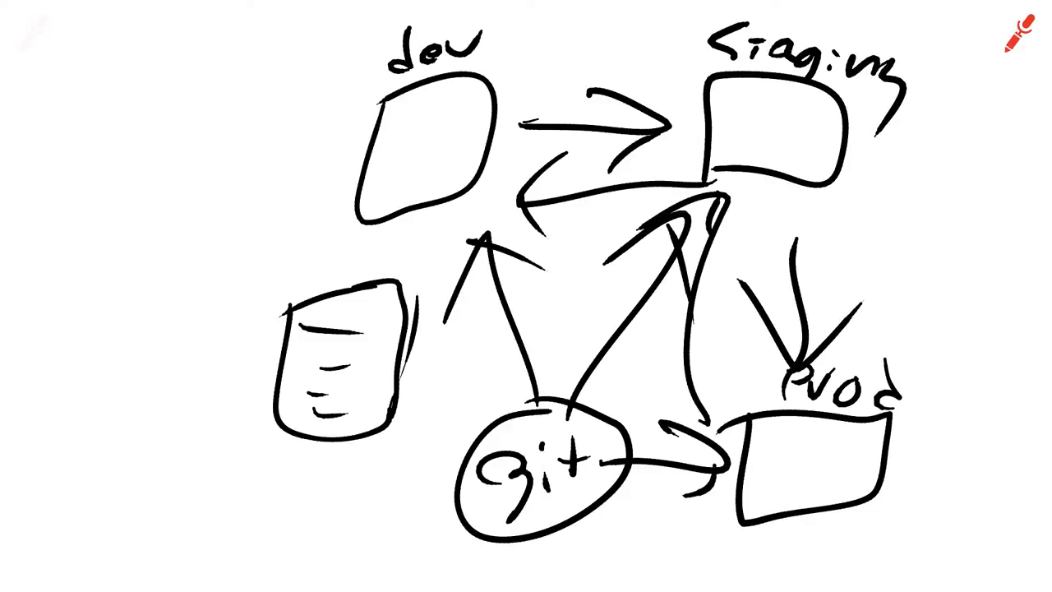
drag(402, 313, 735, 387)
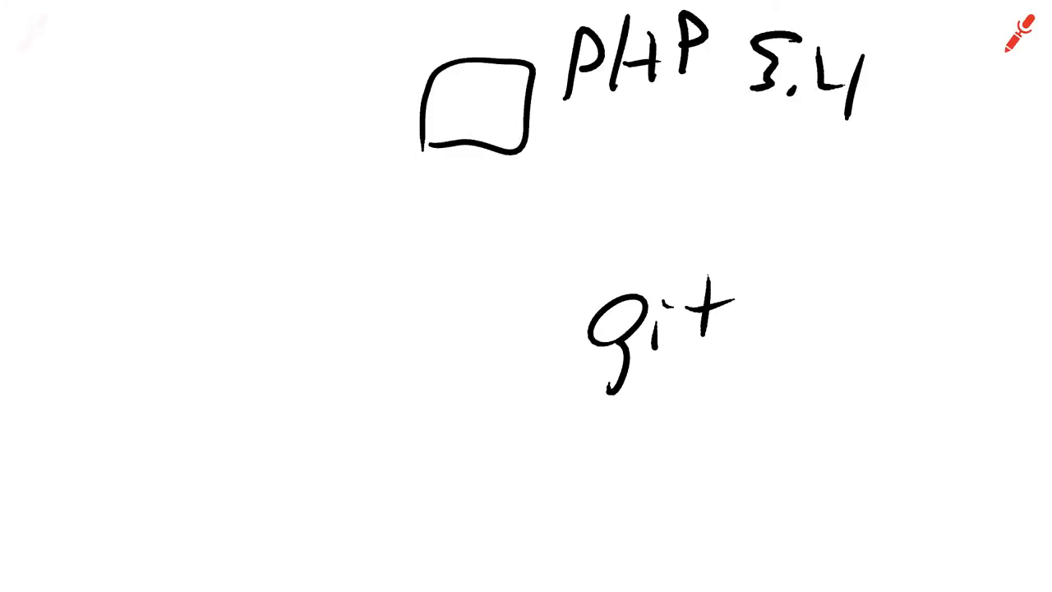
- Arrow the PHP 5.4 box to git, then clear and sketch a broad shape above an oval
drag(522, 176, 591, 263)
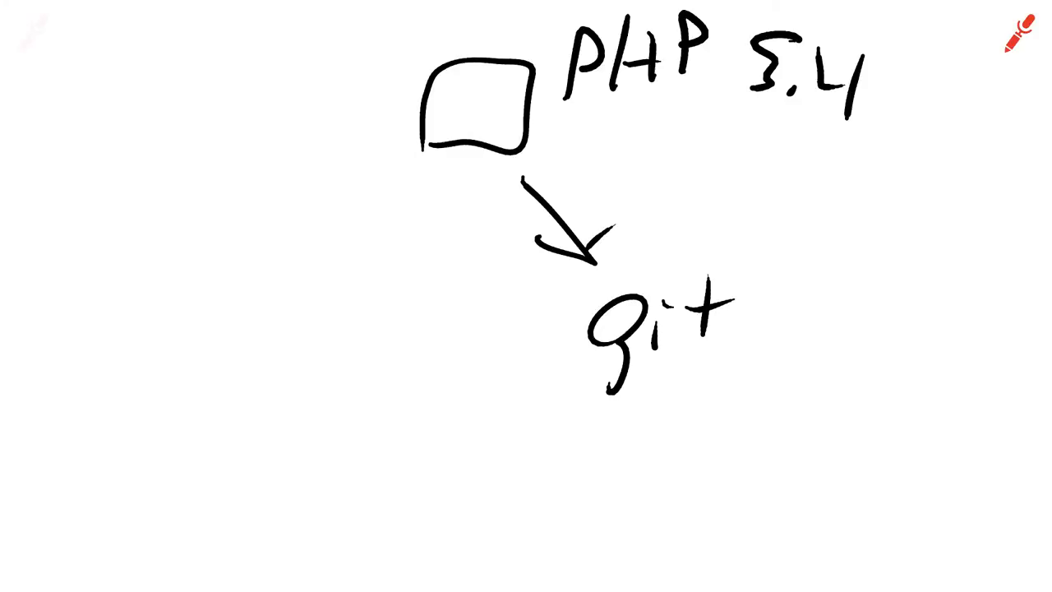
drag(456, 78, 493, 115)
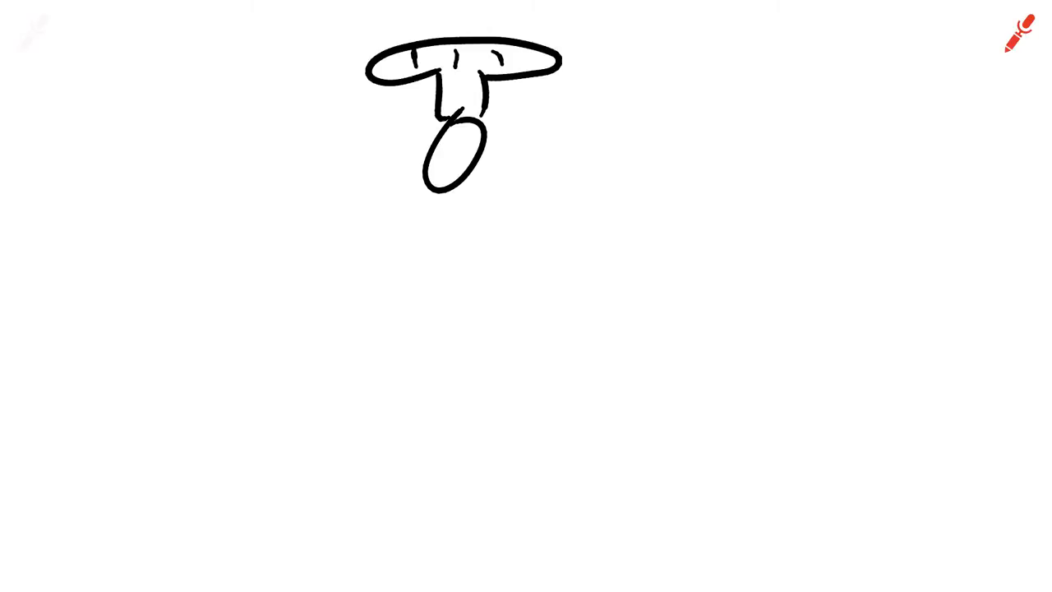
- Write 'dl install drush', 'vi .drush' and 'cd', then wipe the page and write 'drush'
drag(505, 155, 641, 104)
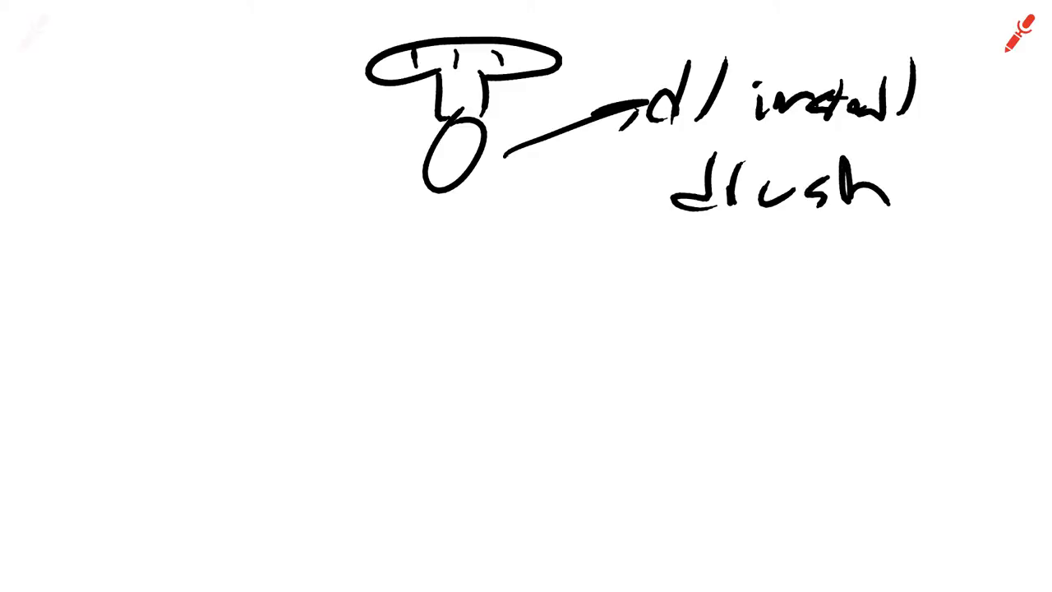
drag(530, 230, 600, 271)
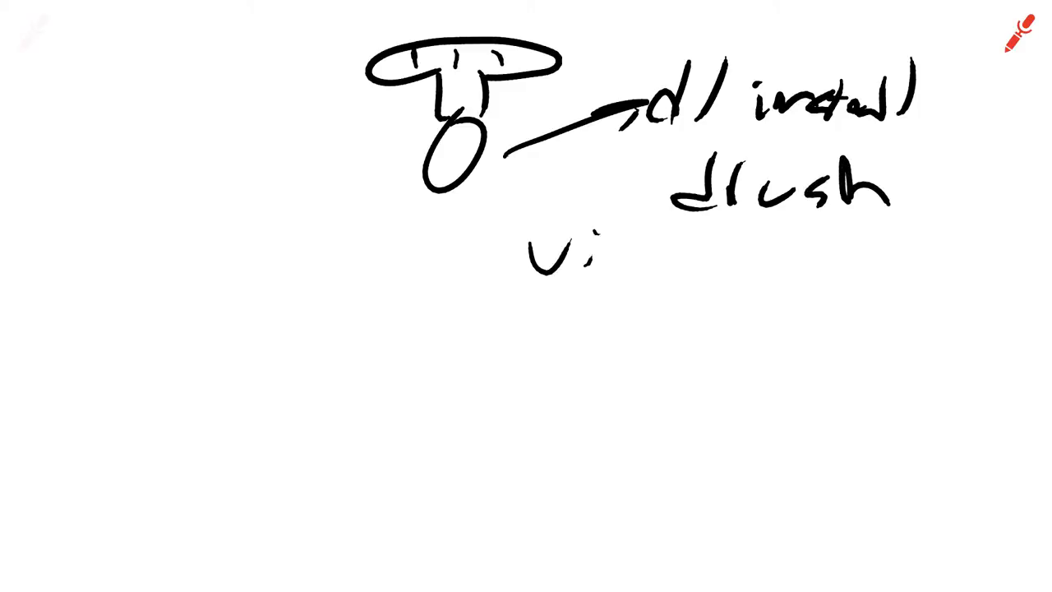
text(. dr)
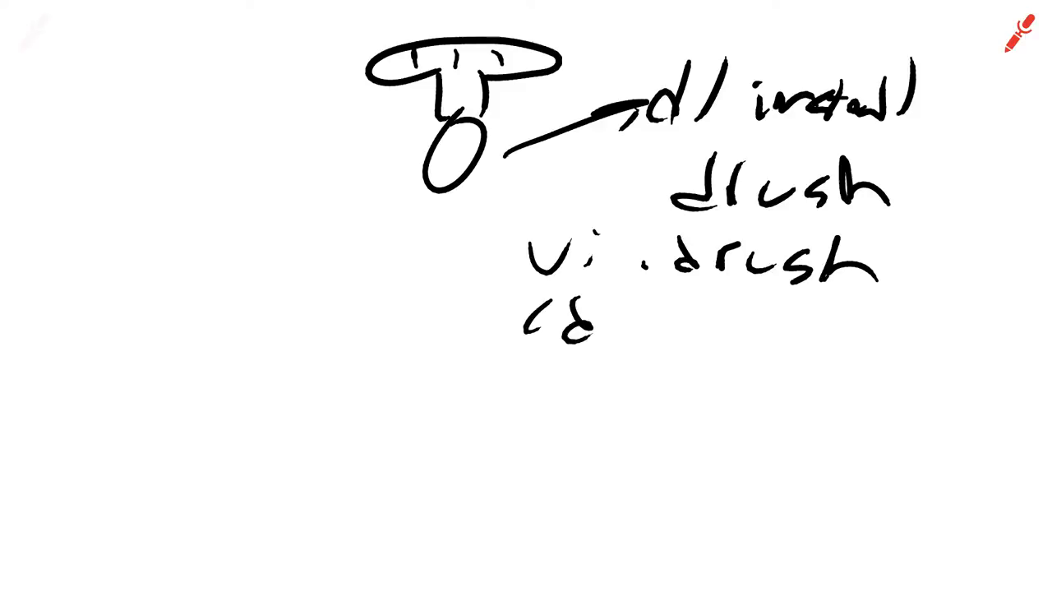
drag(625, 324, 740, 296)
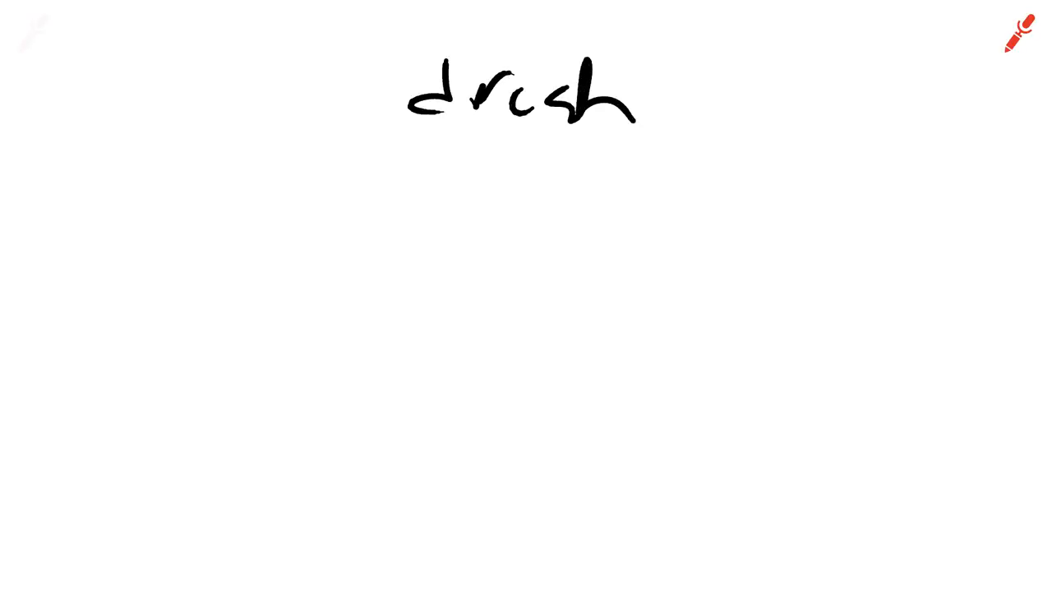
- List mysql, PHP, Apache and host, box the CookBooks recipe, and arrow the Provision V box into PhP
drag(707, 107, 818, 115)
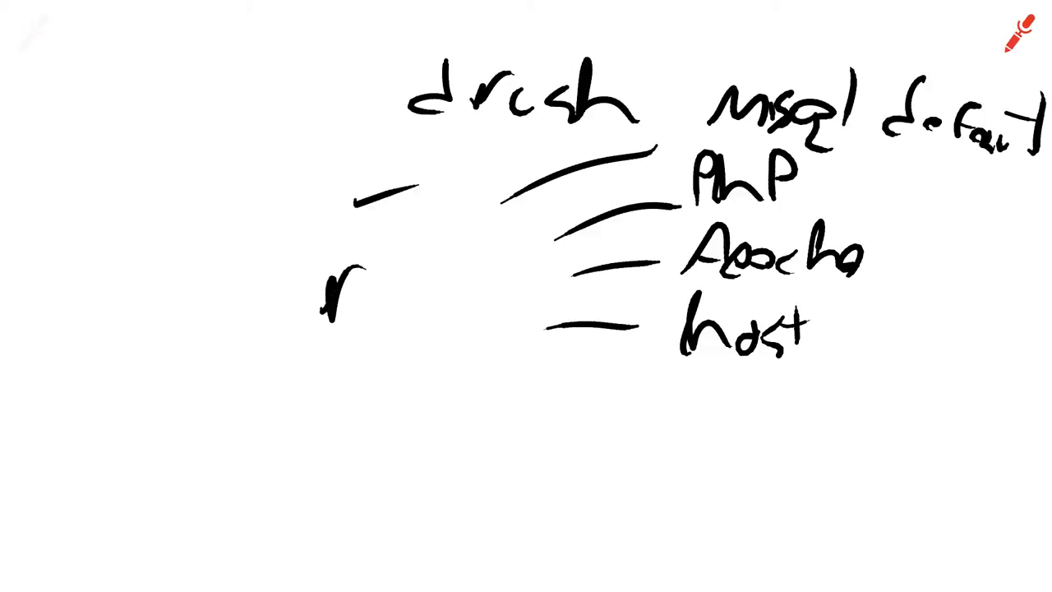
text(ecipe)
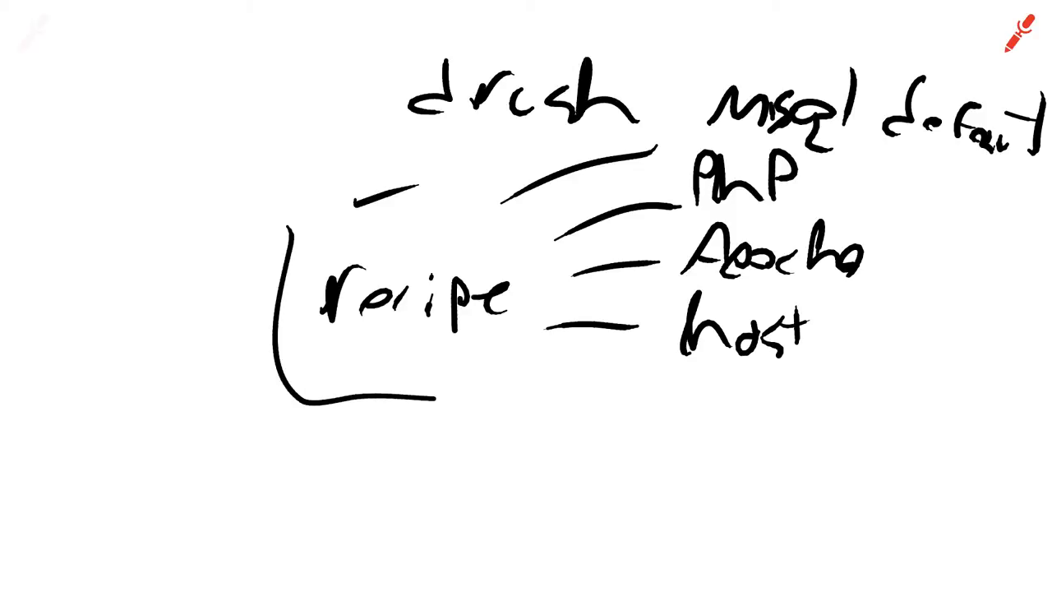
drag(287, 214, 518, 395)
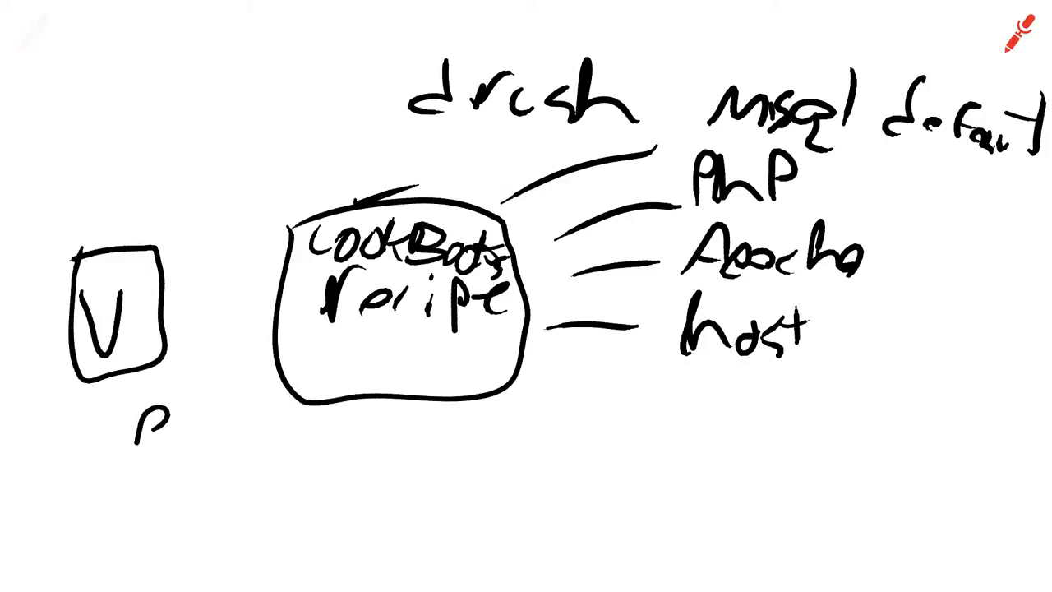
text(rovision)
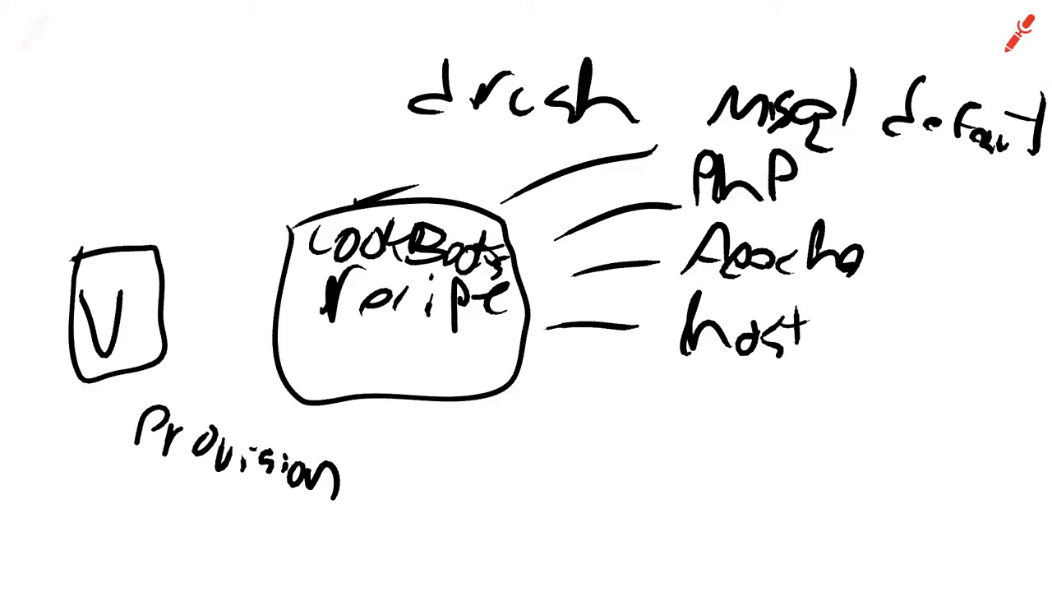
drag(172, 292, 263, 275)
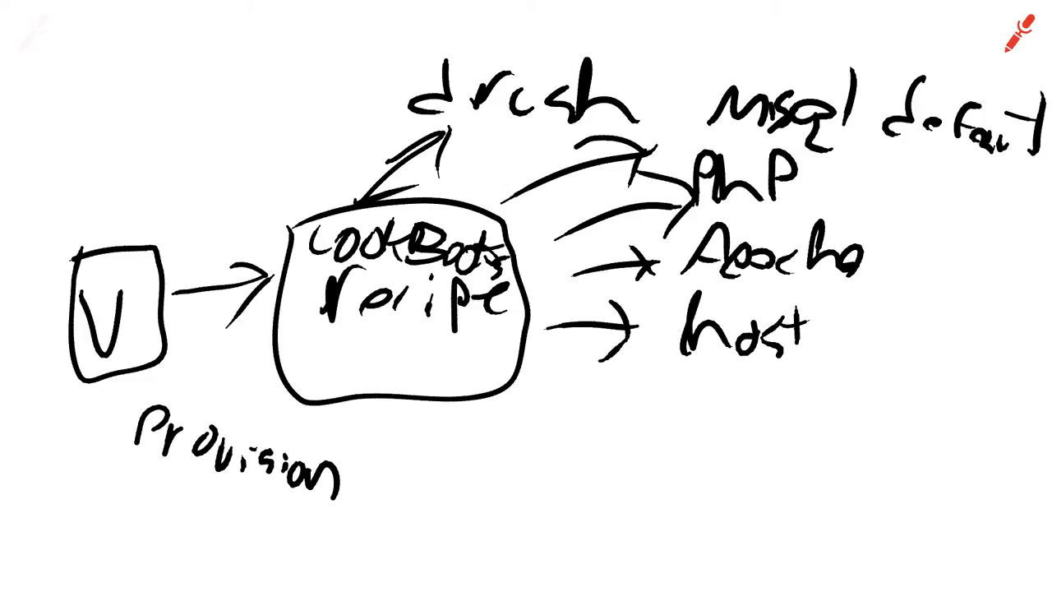
drag(567, 411, 567, 518)
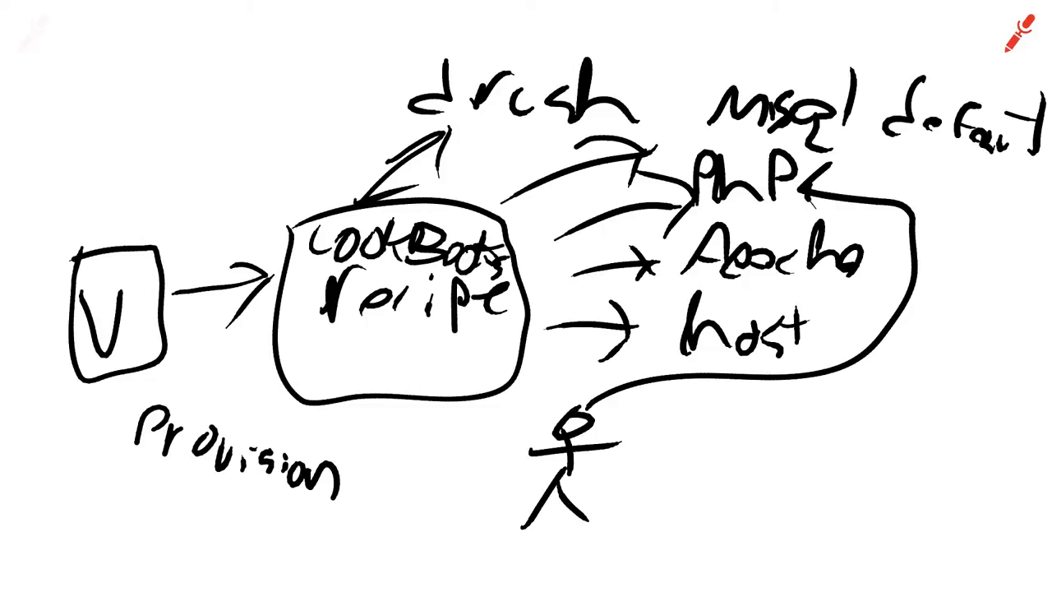
- Draw a second outline around the cookbook recipe and begin the 'devo' label
drag(271, 198, 493, 395)
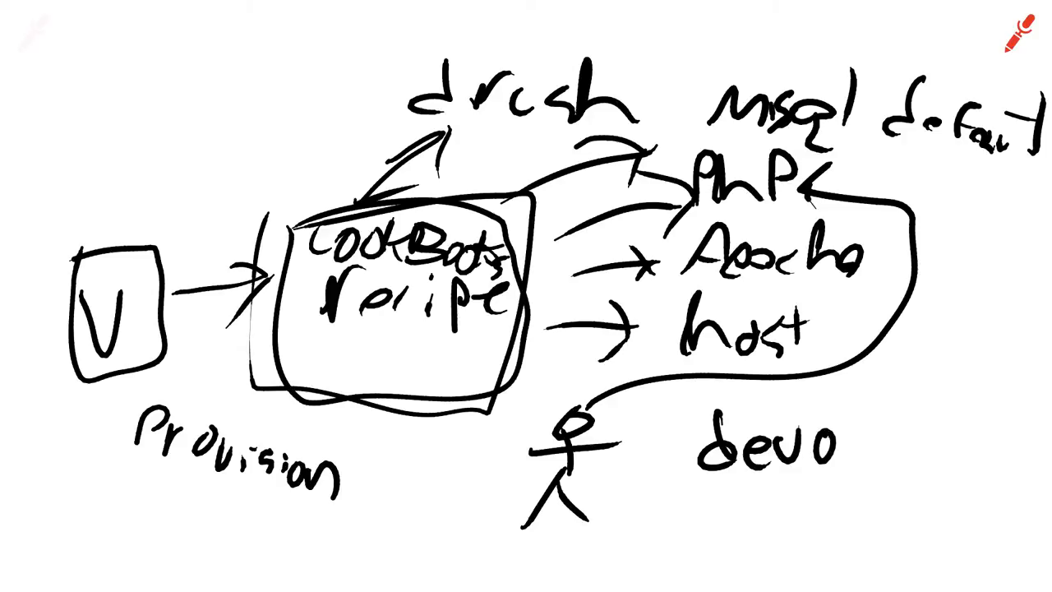
- Finish the 'devops' label, sketch two more stick-figure teammates and an arrow, then clear the canvas
text(ps)
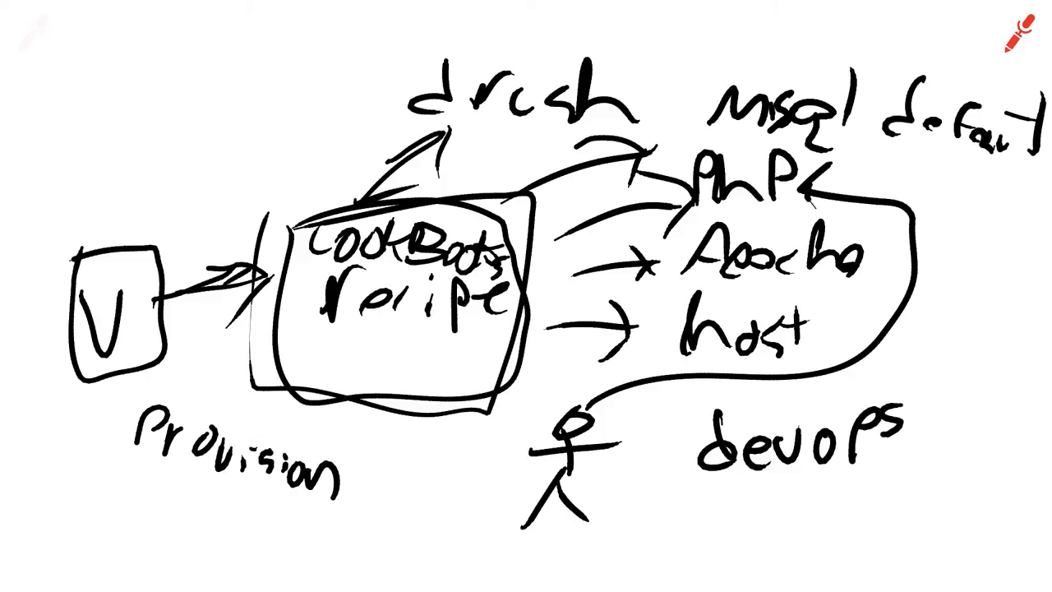
drag(456, 436, 493, 526)
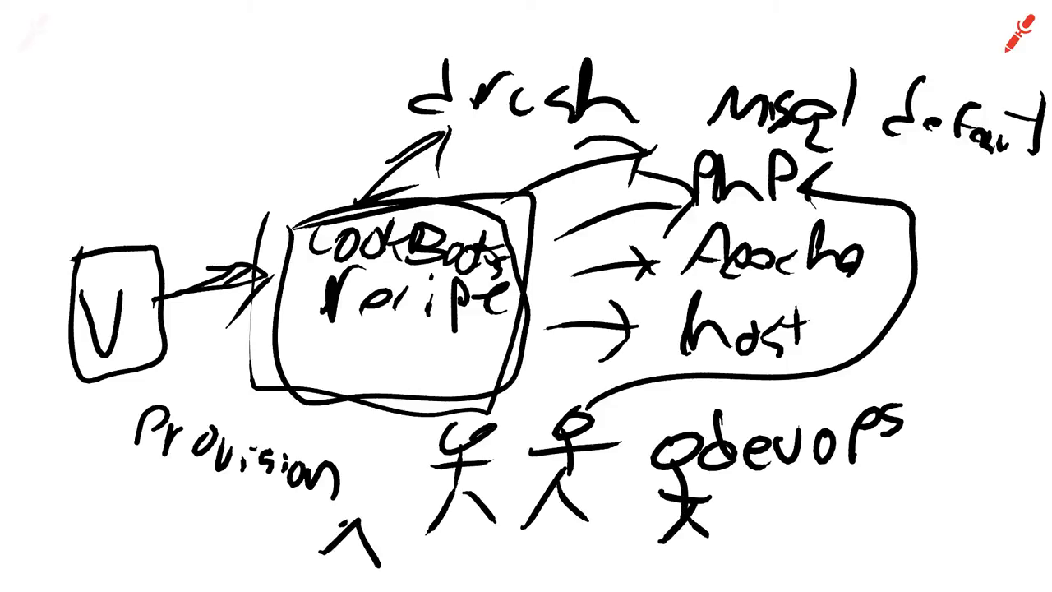
drag(345, 435, 345, 558)
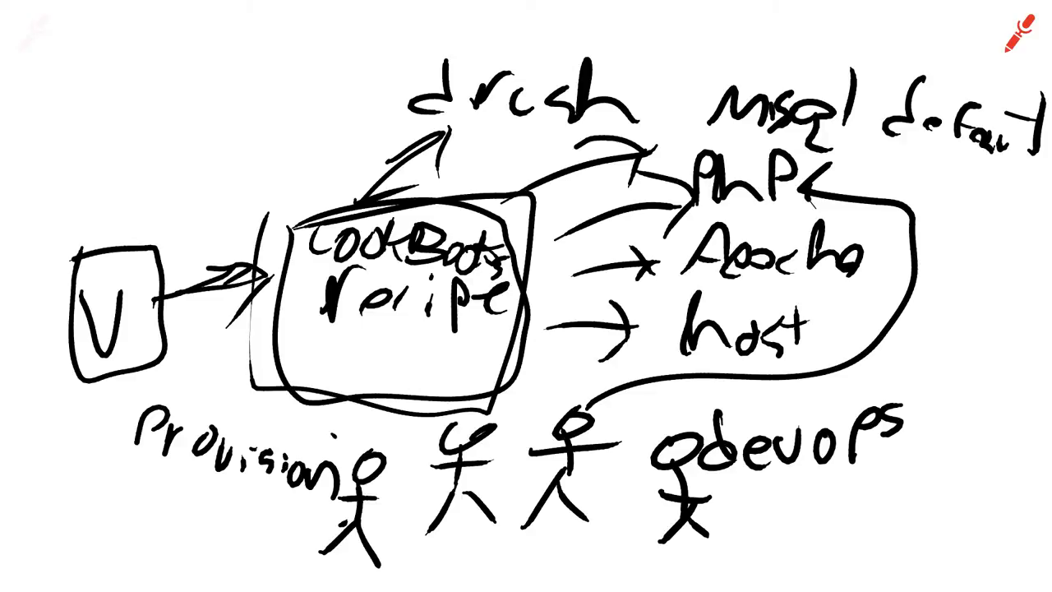
drag(575, 411, 173, 374)
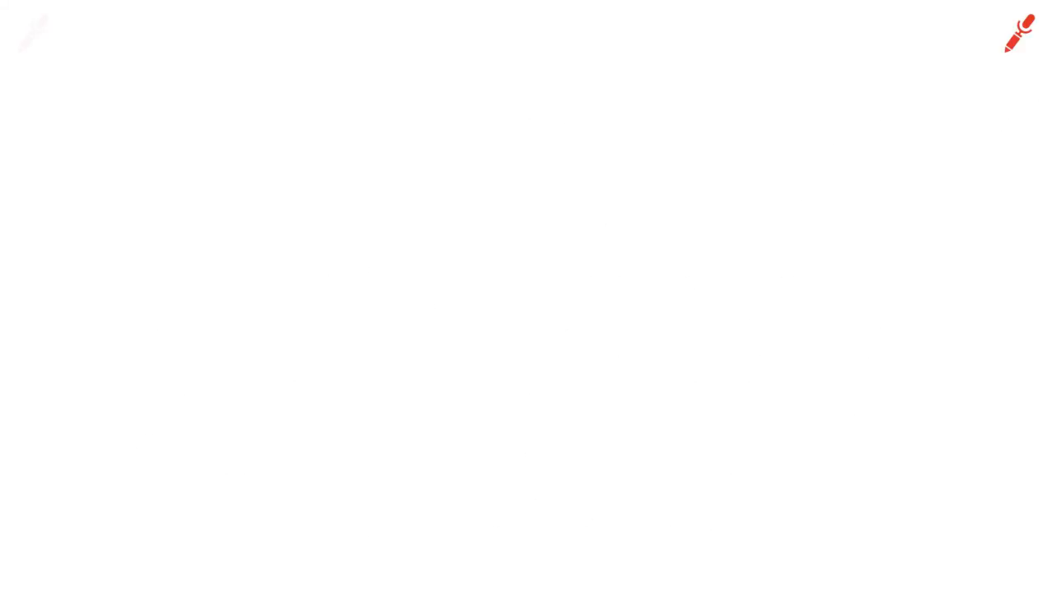
- Write and box 'ELMSLN', draw a V box with dashed marks, and arrow it up to ELMSLN
drag(411, 78, 411, 152)
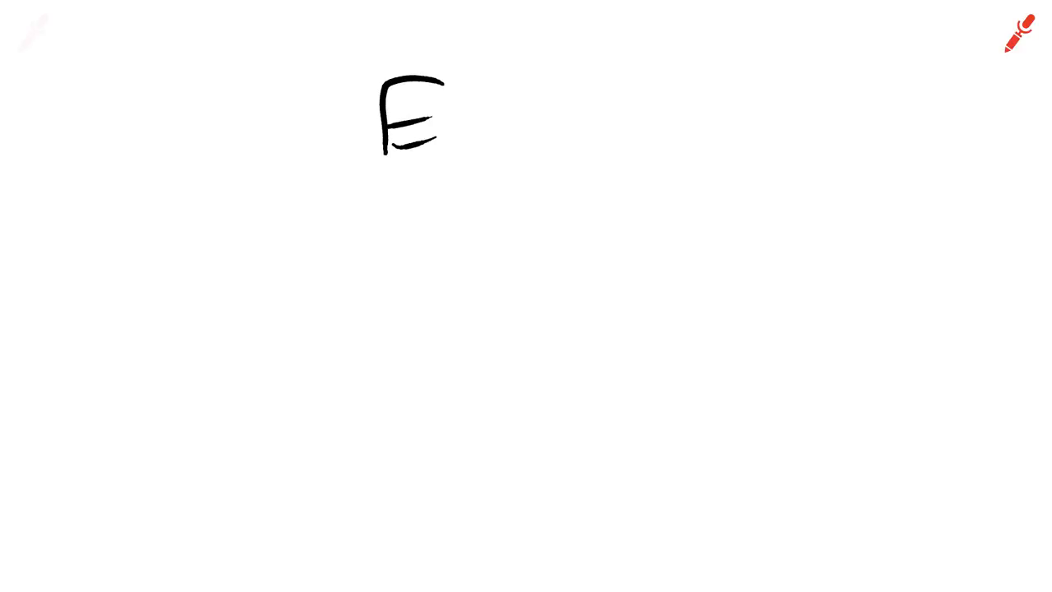
drag(448, 90, 658, 156)
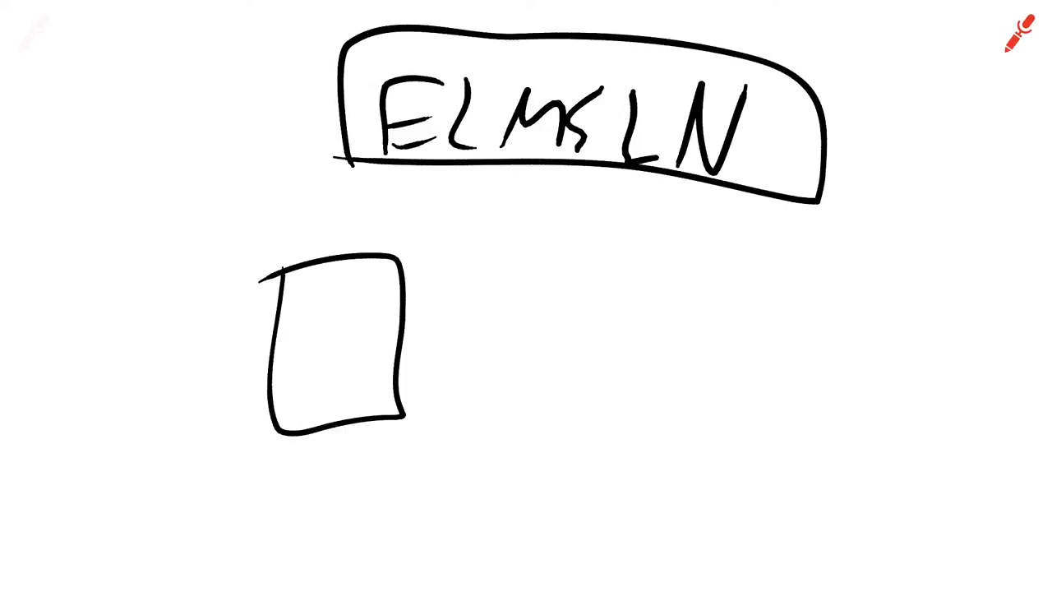
drag(308, 304, 345, 386)
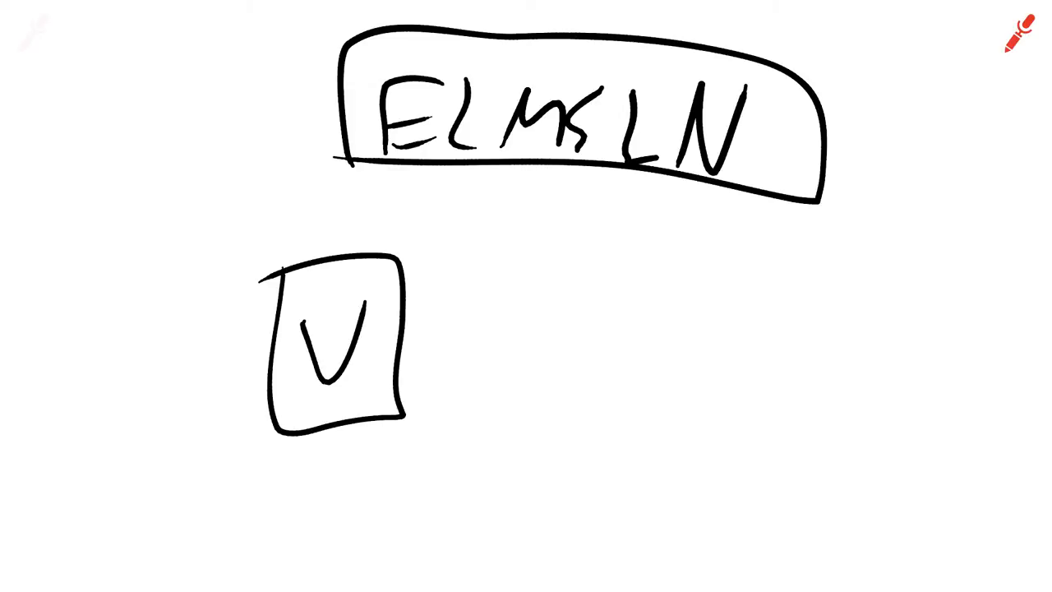
drag(464, 317, 480, 361)
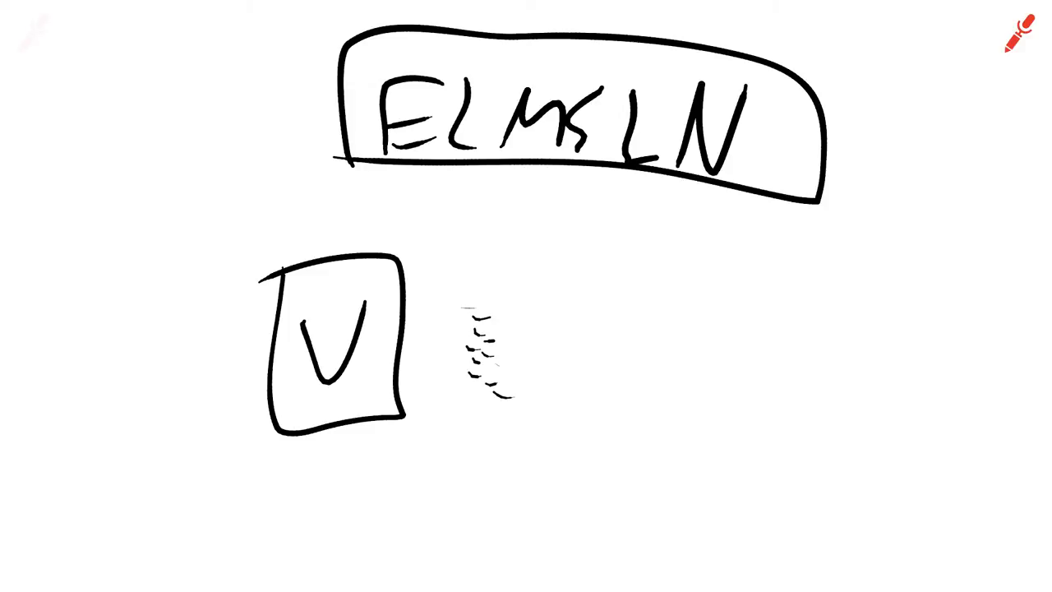
drag(444, 259, 530, 169)
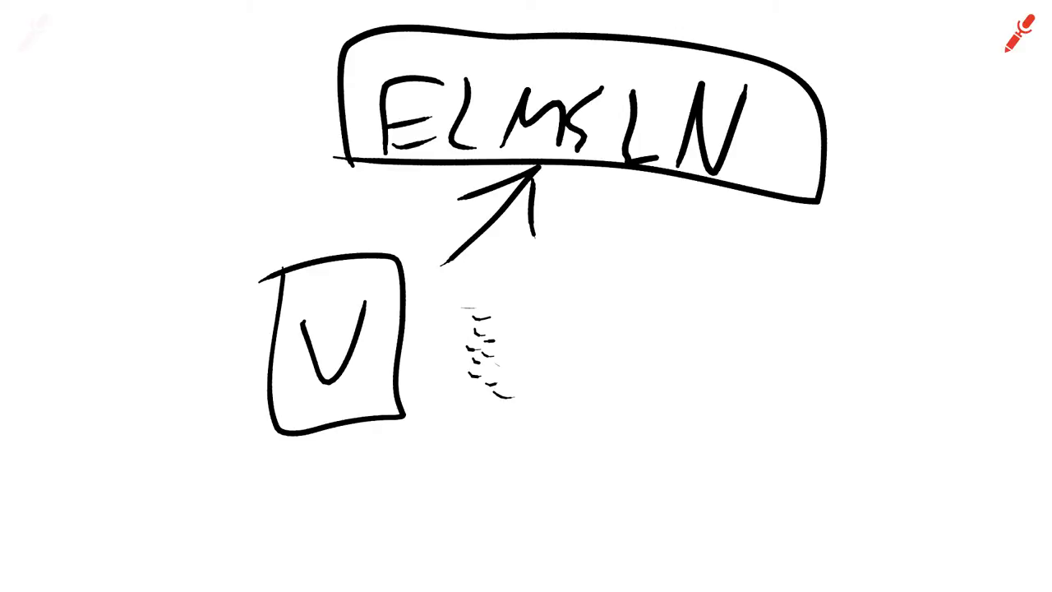
- Write 'g Pull origin master' beside the V box arrow
drag(559, 284, 550, 354)
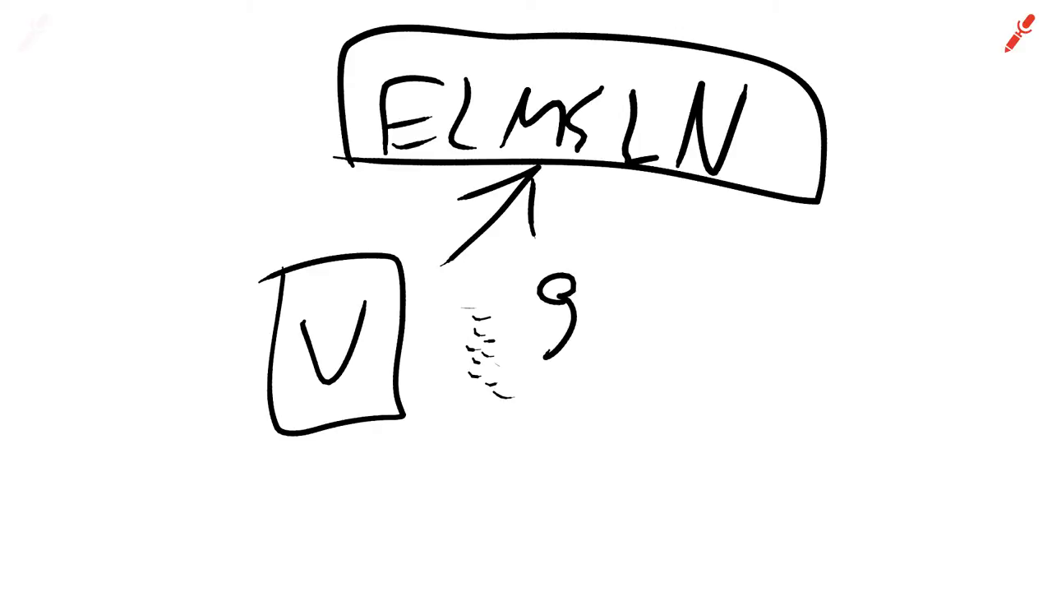
text(Pull)
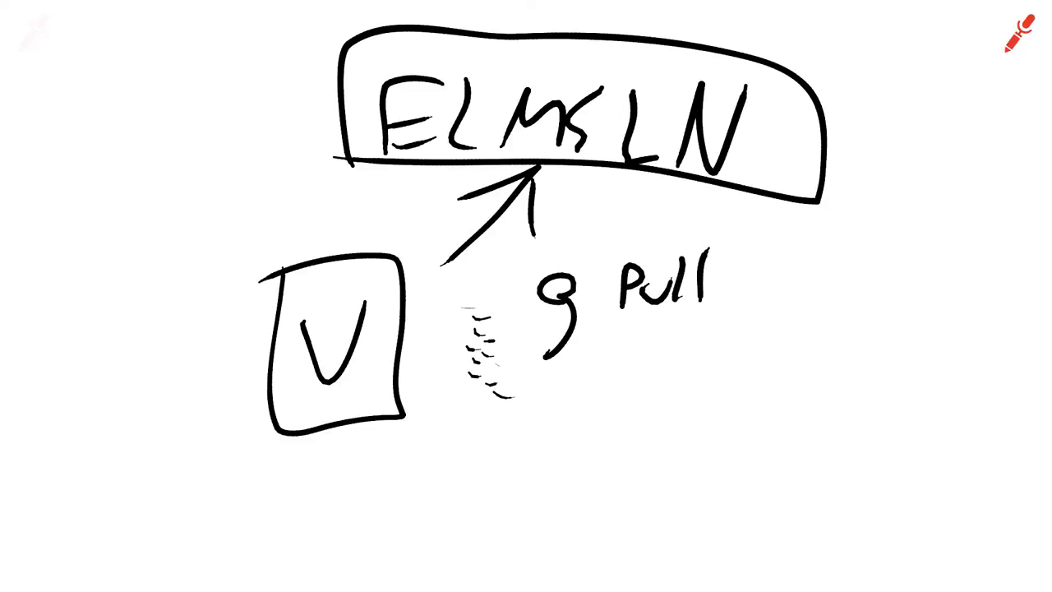
text(origin master)
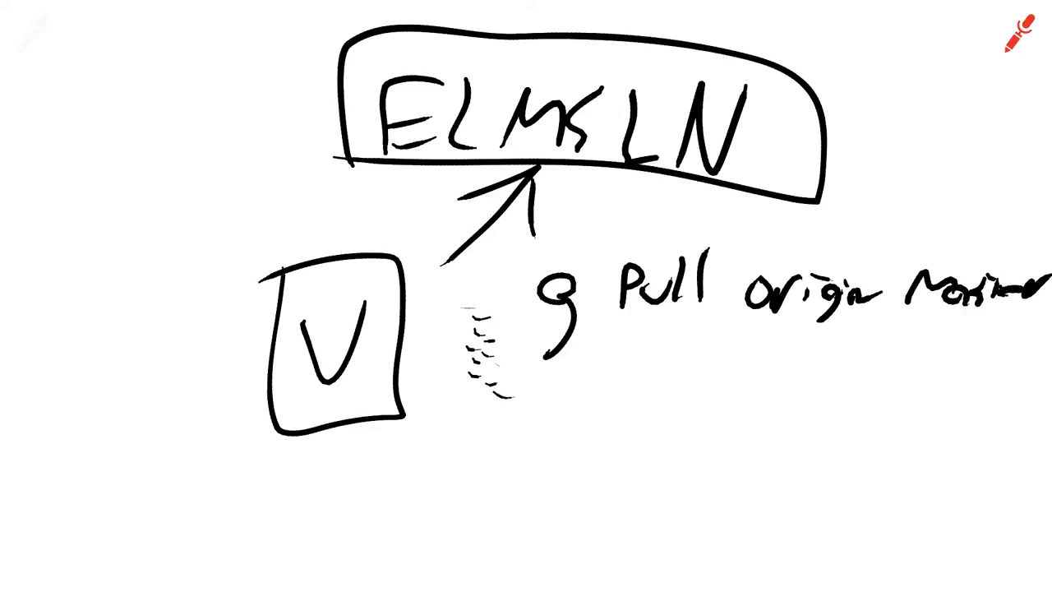
- Write 'Provision' below, arrow the git pull back to the V box, and start 'vc'
drag(434, 450, 431, 493)
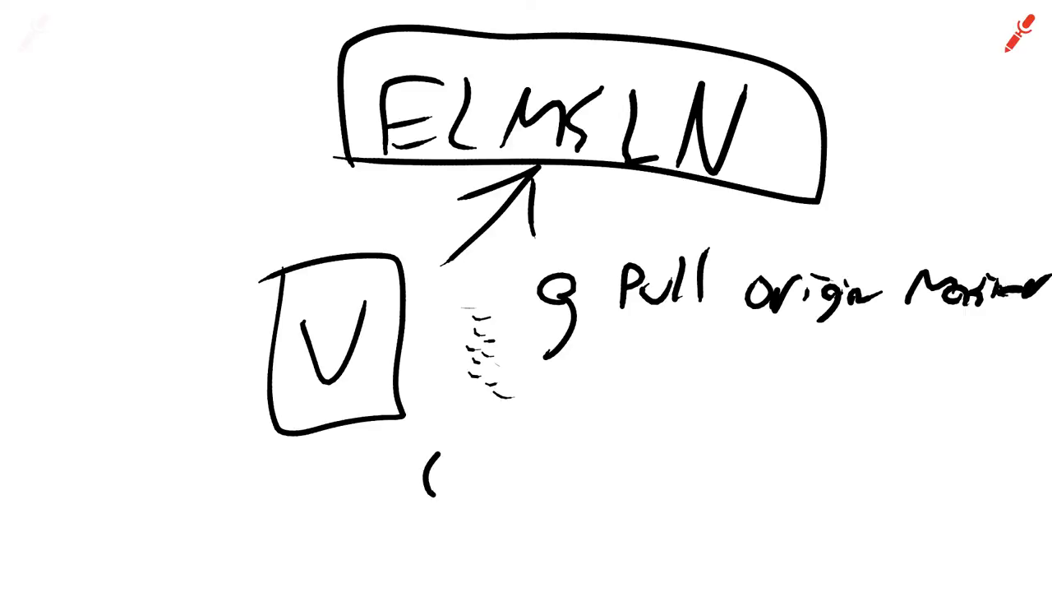
text(Provision))
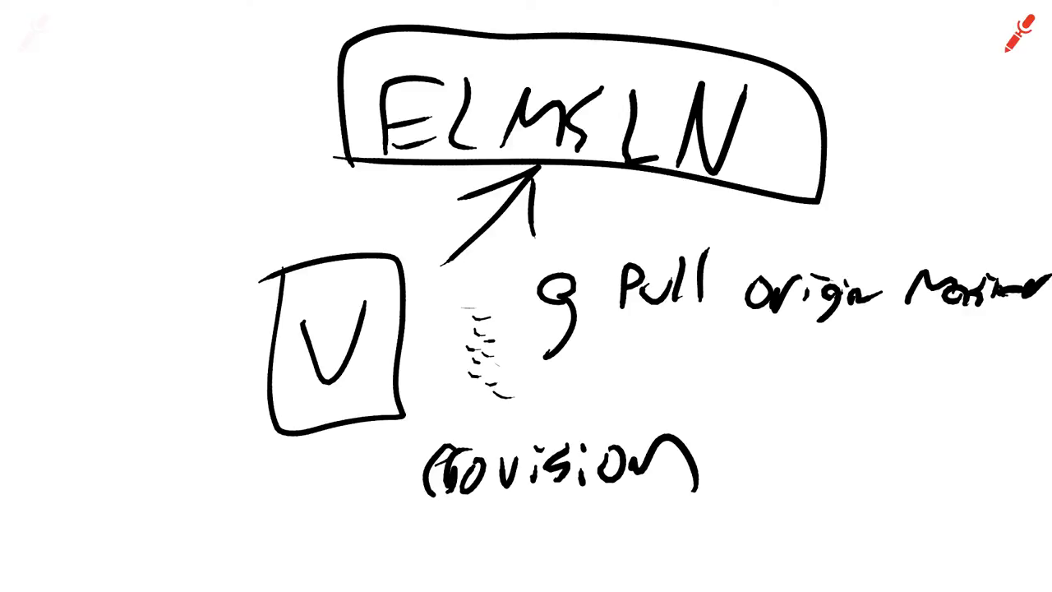
drag(431, 298, 518, 289)
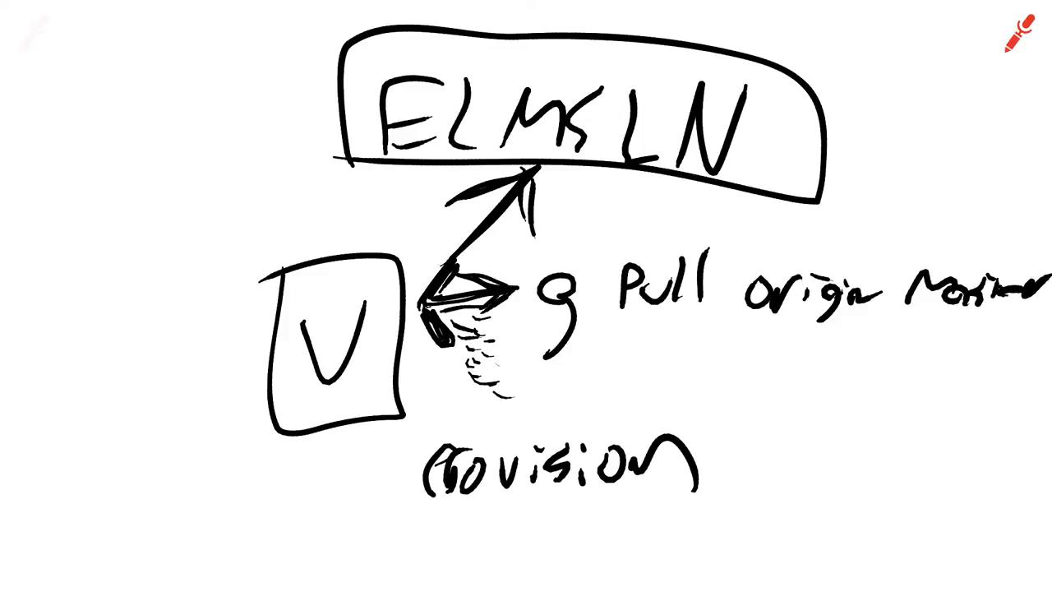
text(vc)
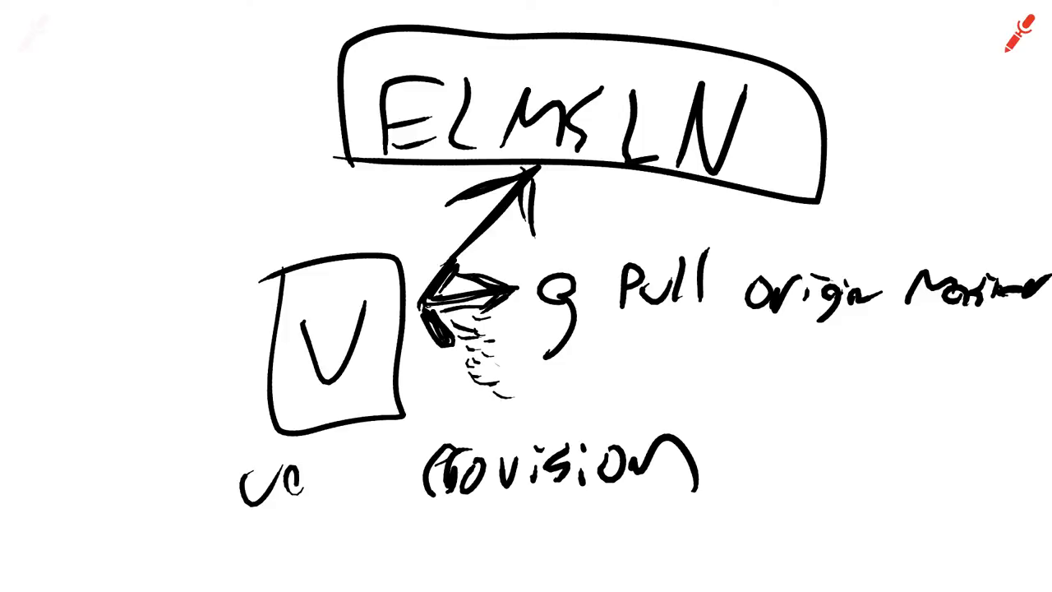